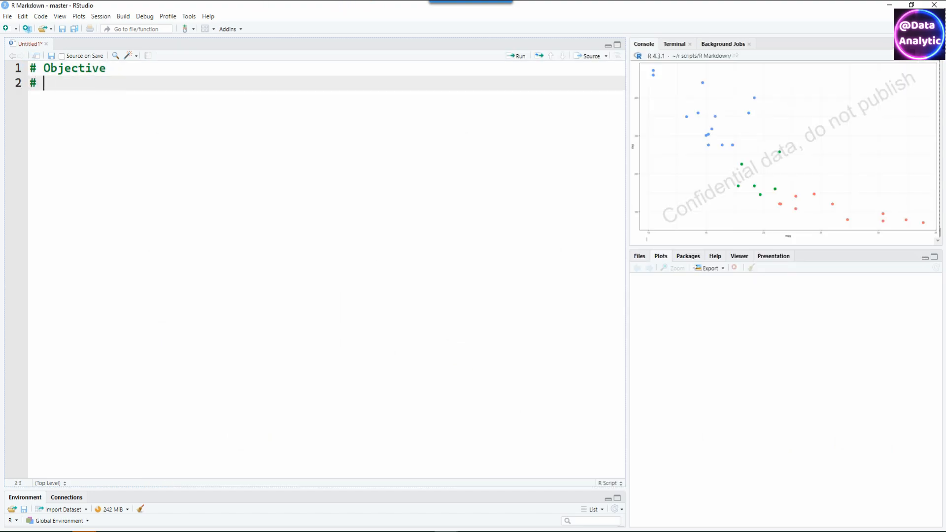
# - Write objective comments, load ggplot2, flextable and tracee, and display flextable(mtcars)
pyautogui.write('Create Watermarks in GGPLOT')
pyautogui.write('library(ggplot2)    # F')
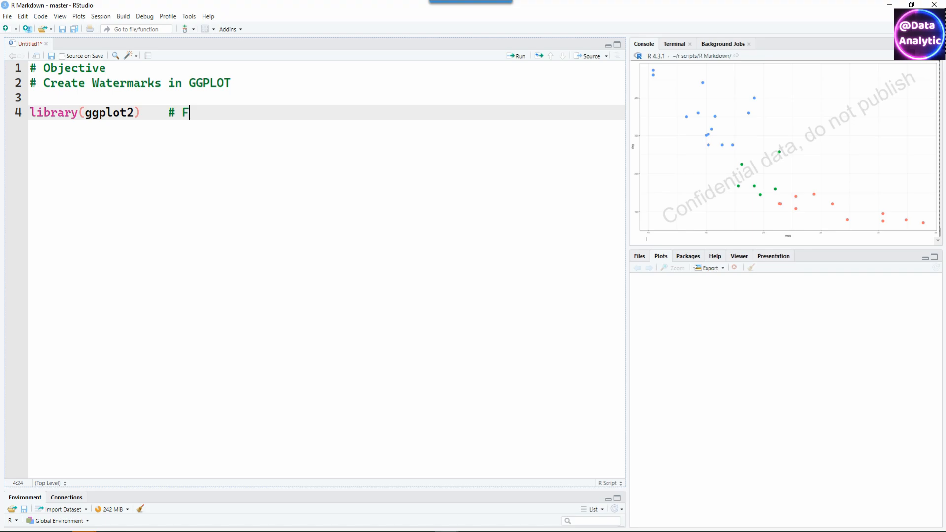
pyautogui.write('or plotting')
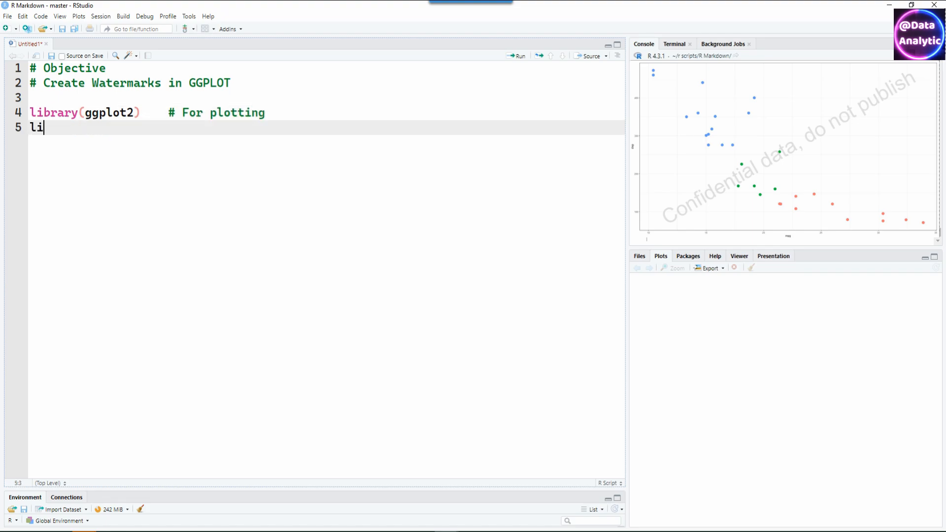
pyautogui.write('brary(flextable)  # For display purposes')
pyautogui.write('library(tracee)     # for wat')
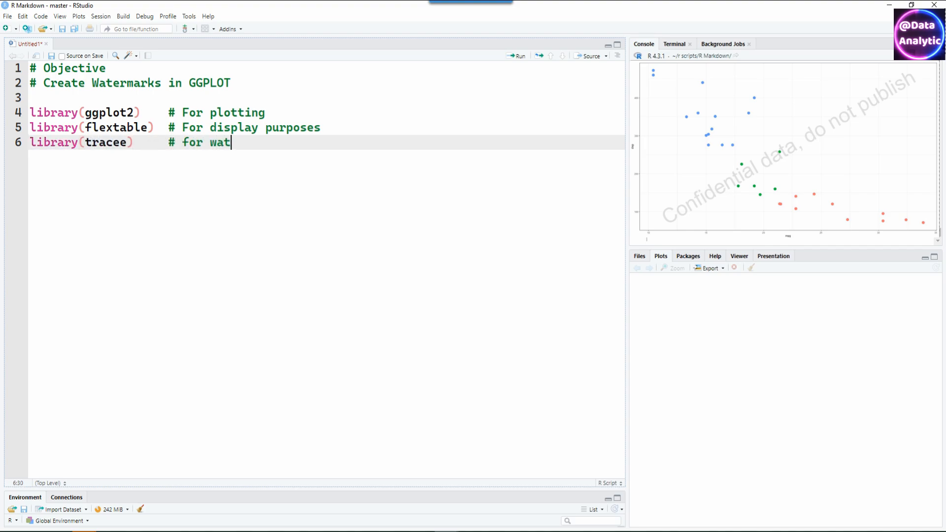
pyautogui.write('er marking')
pyautogui.write('# mtcars i')
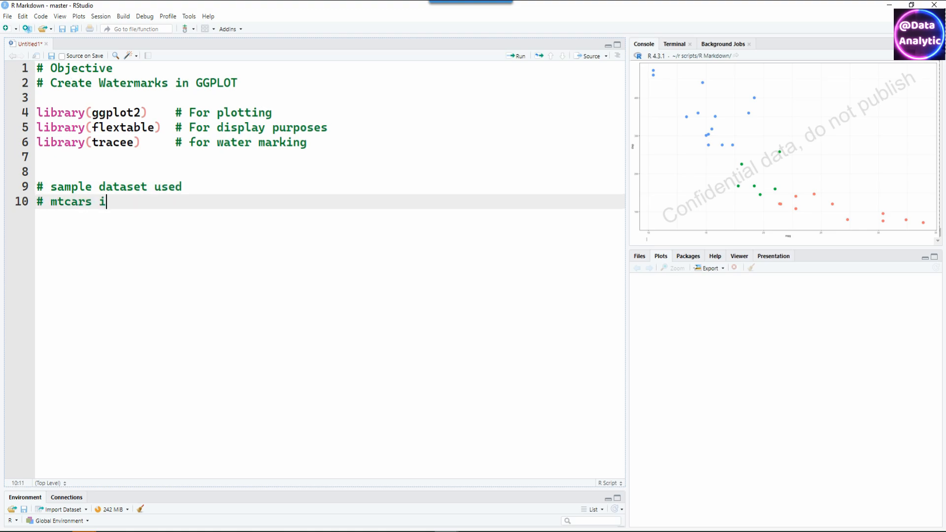
pyautogui.write('s a built in dataset')
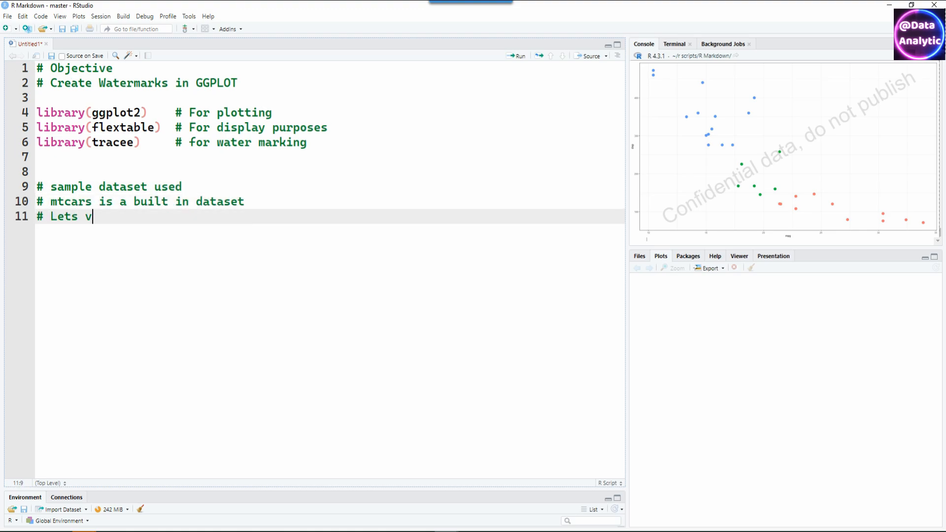
pyautogui.write('iew the dataset mtcars')
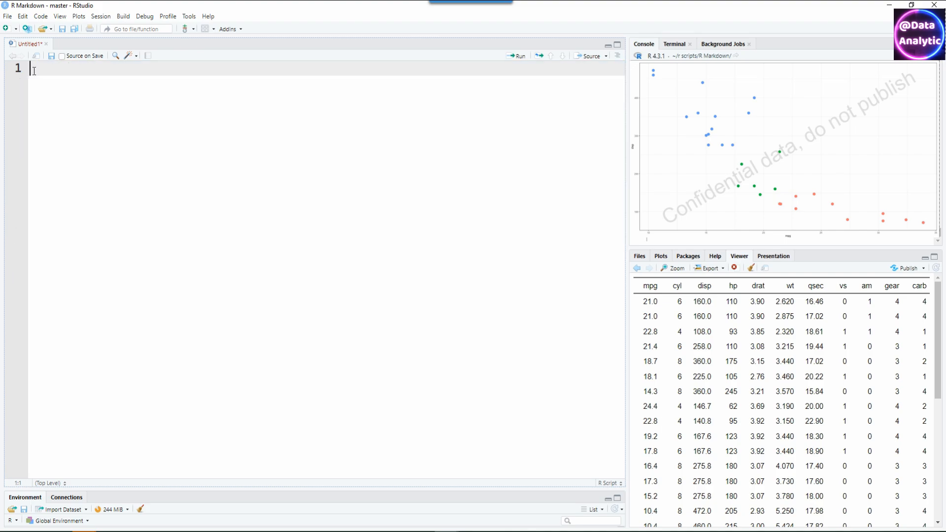
# - Store ggplot(mtcars, aes(x = mpg, y = disp)) + geom_point() + theme_bw() as pl and display it
pyautogui.write('# Create a simp')
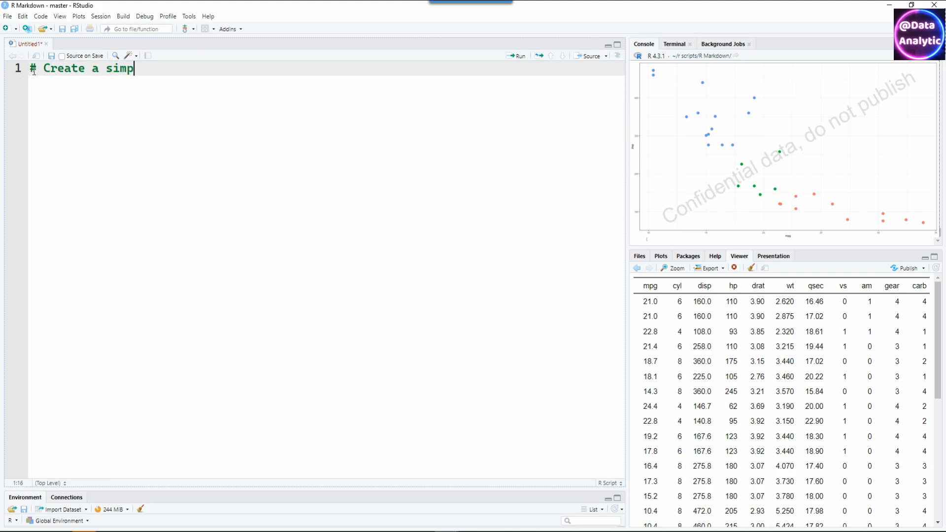
pyautogui.write('le scatter plot')
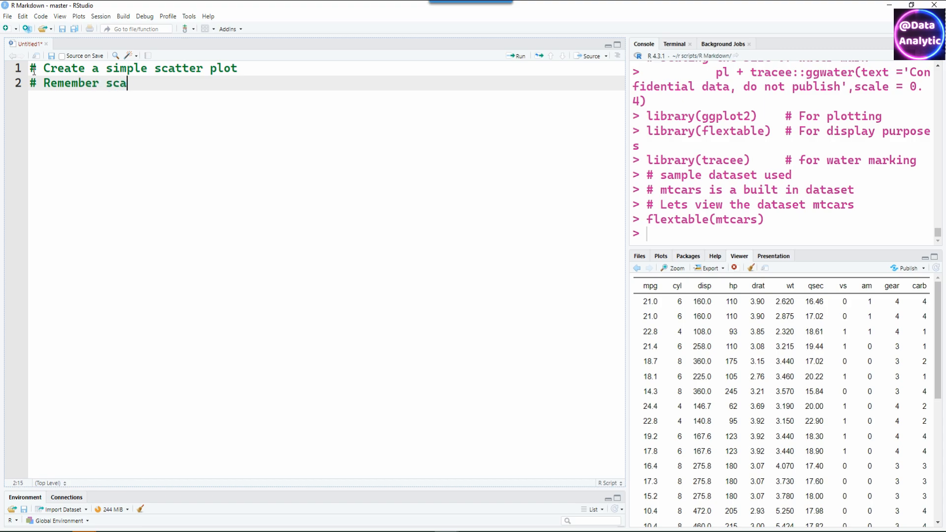
pyautogui.write('tter plot uses numeric variables for x and y axis')
pyautogui.write('pl <- ggplot(mtcars, aes(x = mpg, y = dis')
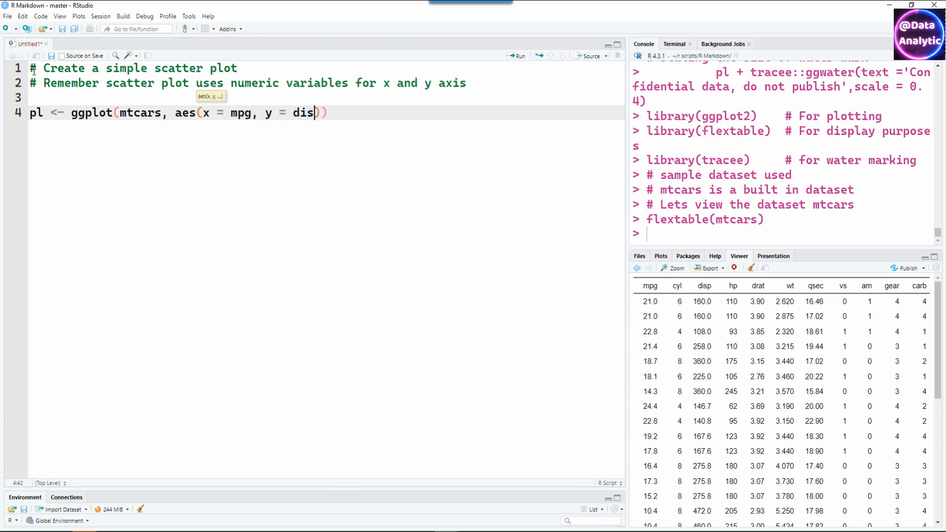
pyautogui.write('p)) + geom_point() + theme_bw()')
pyautogui.write('pl')
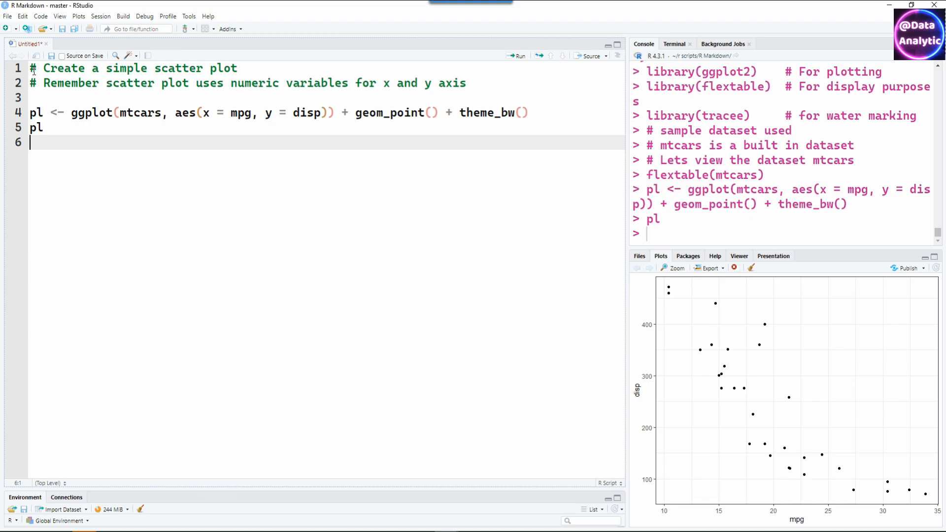
pyautogui.write('# Add a water mark')
pyautogui.click(326, 156)
pyautogui.write("pl + tracee::ggwater(text ='Draft")
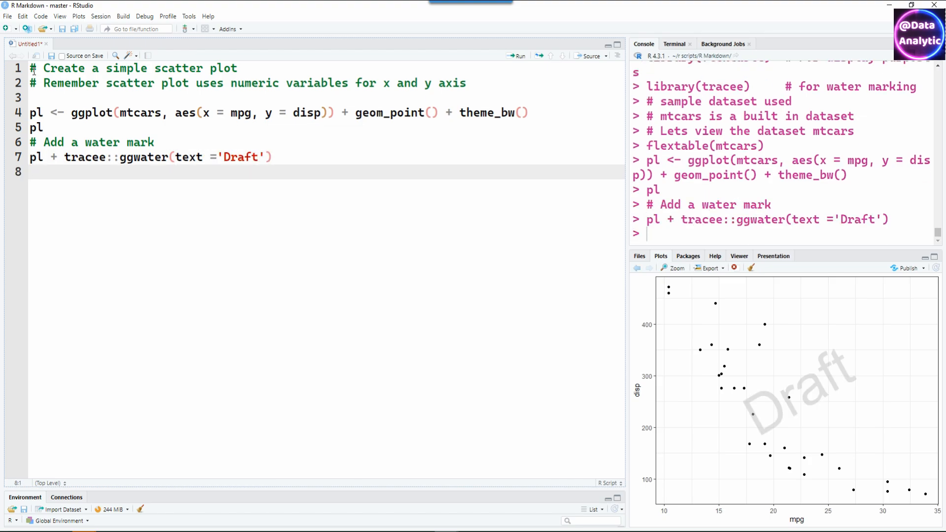
pyautogui.write('# Colour of water mark')
pyautogui.write("pl + tracee::ggwater(text ='@DataAnalytic', col = 'red')")
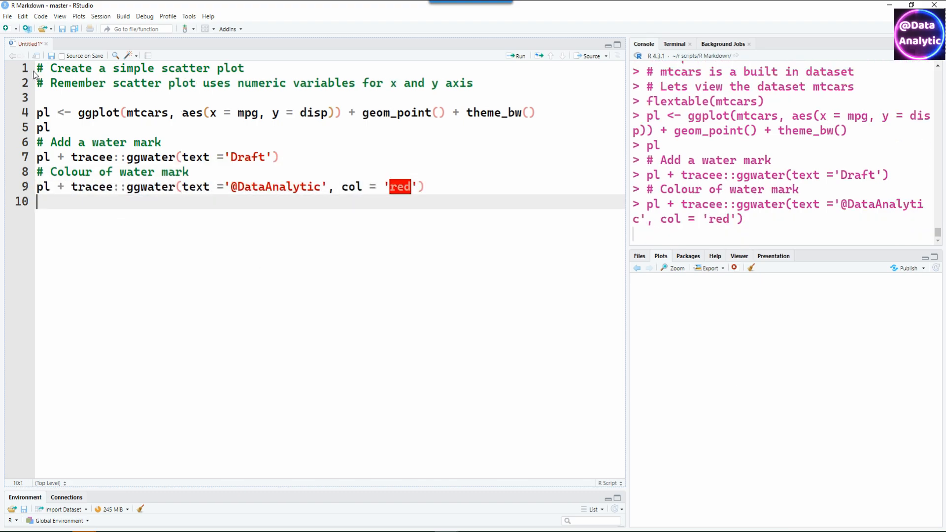
pyautogui.click(518, 56)
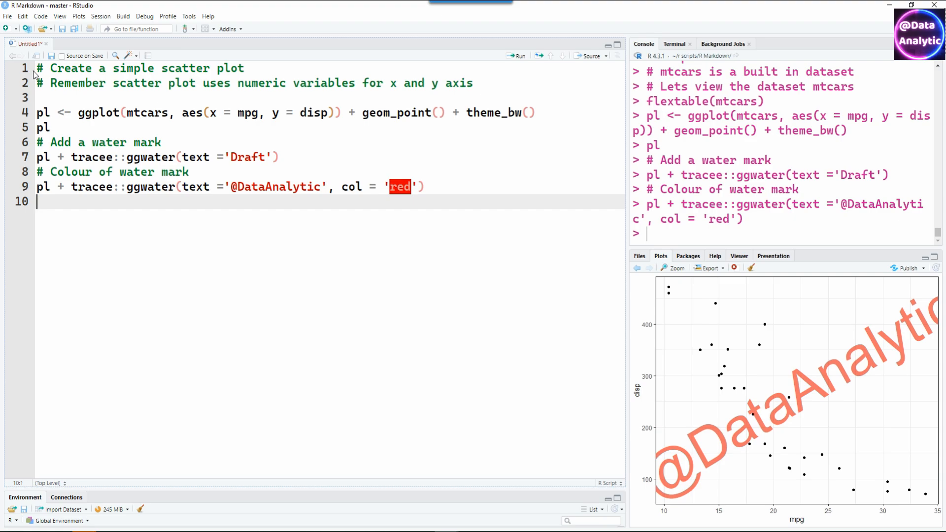
pyautogui.write('# Angle of wate')
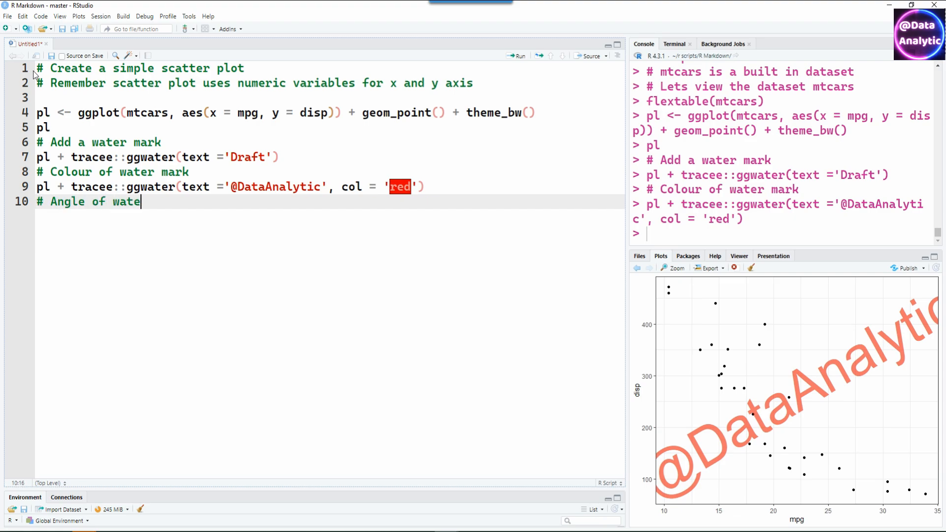
pyautogui.write('pl + tracee::ggwater(')
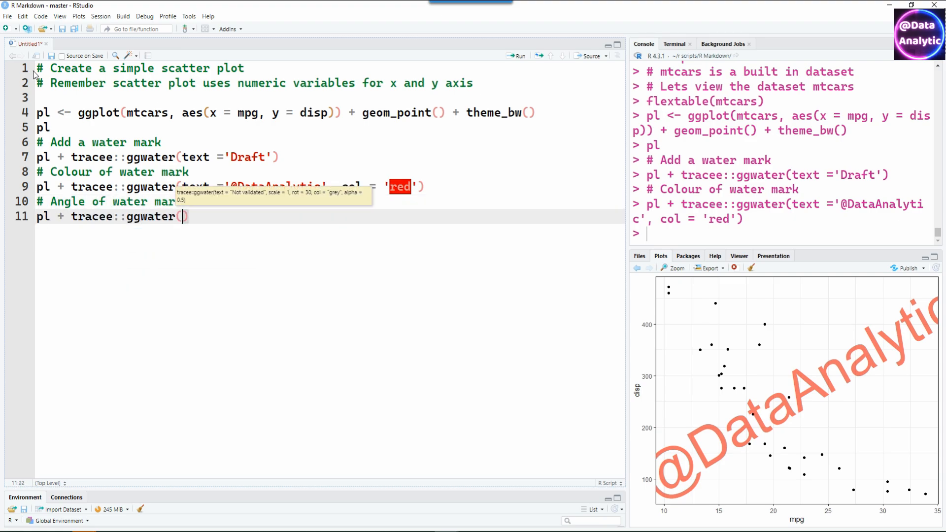
pyautogui.write("text ='@DataAnalytic',rot = 10")
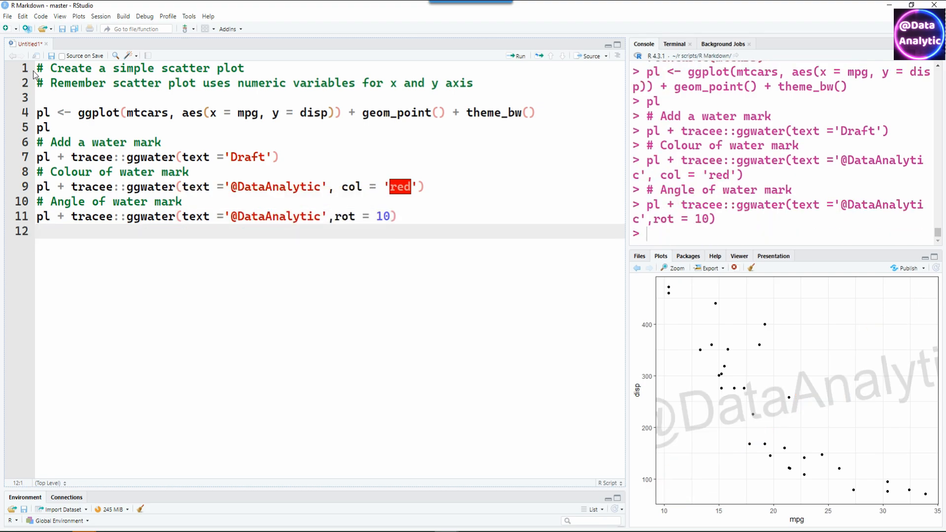
pyautogui.write('# Transparency of water mark')
pyautogui.write('pl + trac')
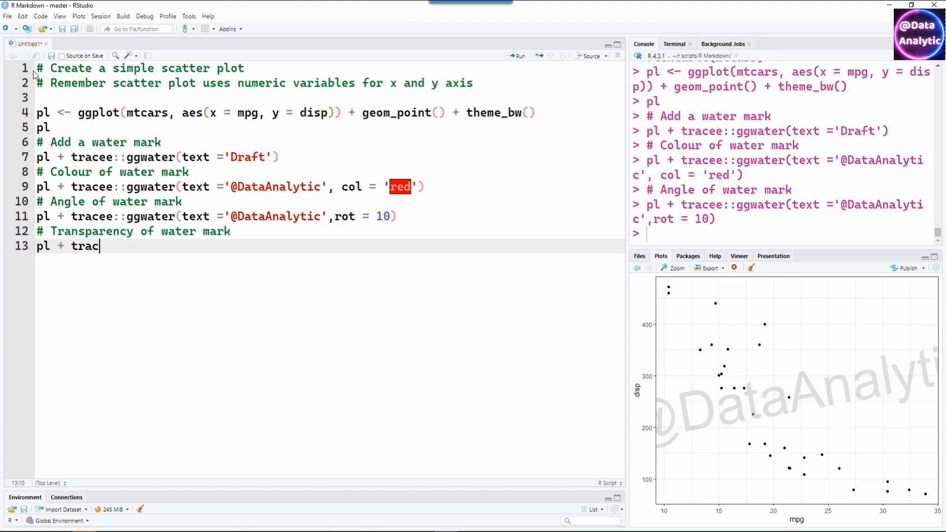
pyautogui.write("ee::ggwater(text ='@DataAnalytic',alpha = 0.5")
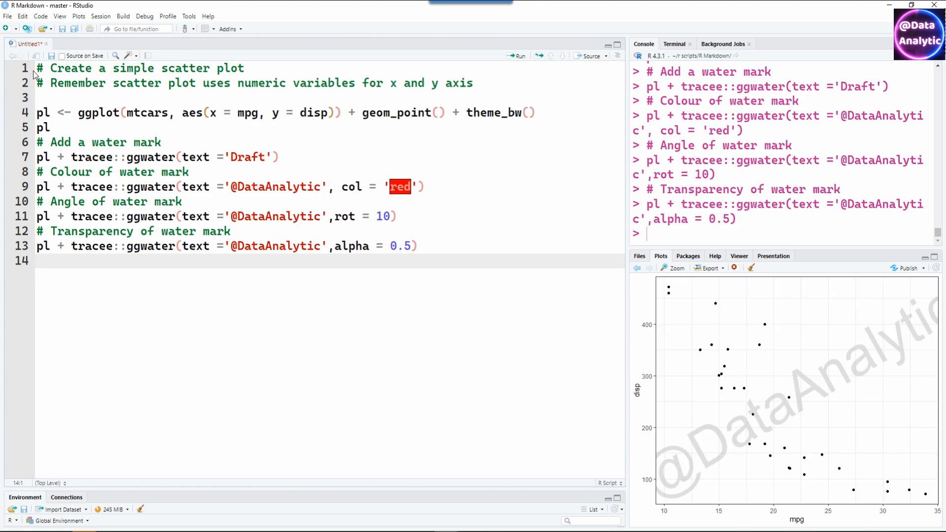
# - Under '# Large text in water mark', run ggwater with text 'Confidential data, do not publish'
pyautogui.write('# Large text in water')
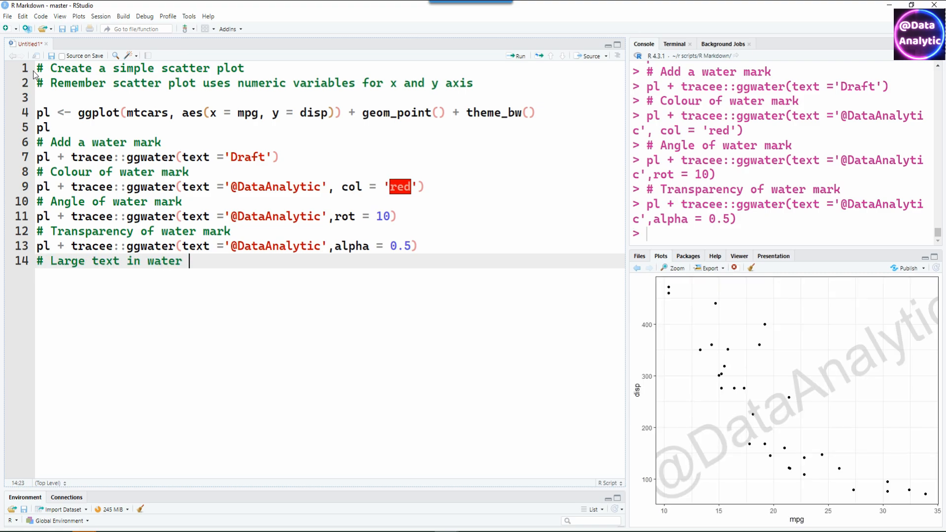
pyautogui.write("pl + tracee::ggwater(text ='Confidential data, do not publish'")
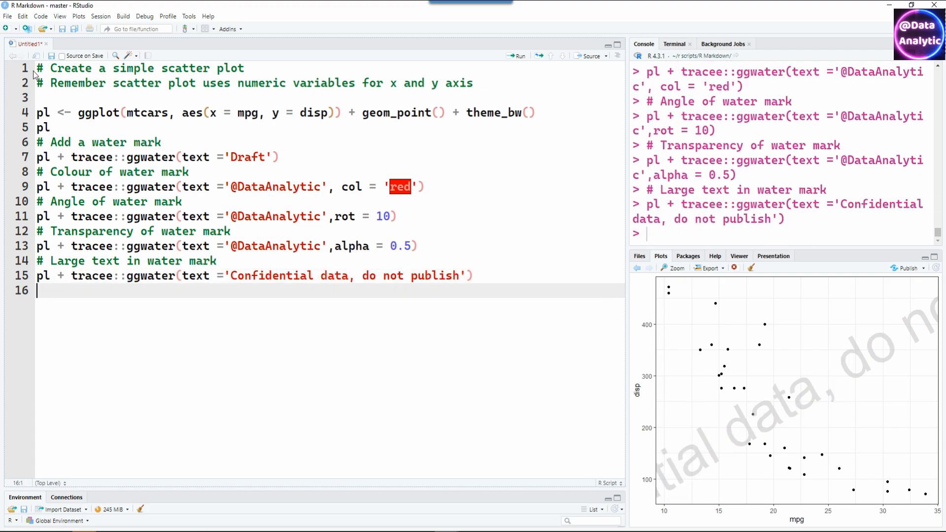
pyautogui.write('# Scaling the size o')
pyautogui.write('pl + tracee::ggwater(text')
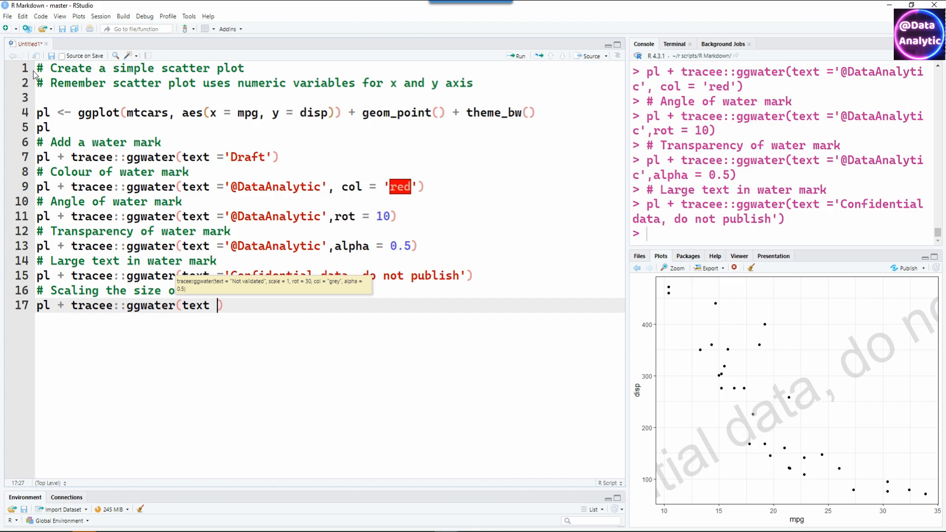
# - Run ggwater(text='Confidential data, do not publish', scale = 0.4) so the watermark fits
pyautogui.write("'Confidential data, do not publish',scale = 0.4")
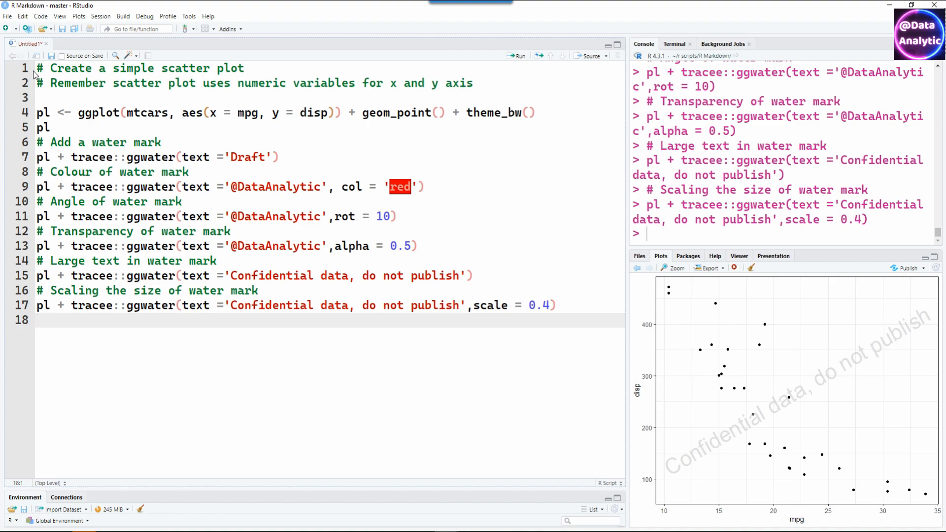
pyautogui.click(38, 320)
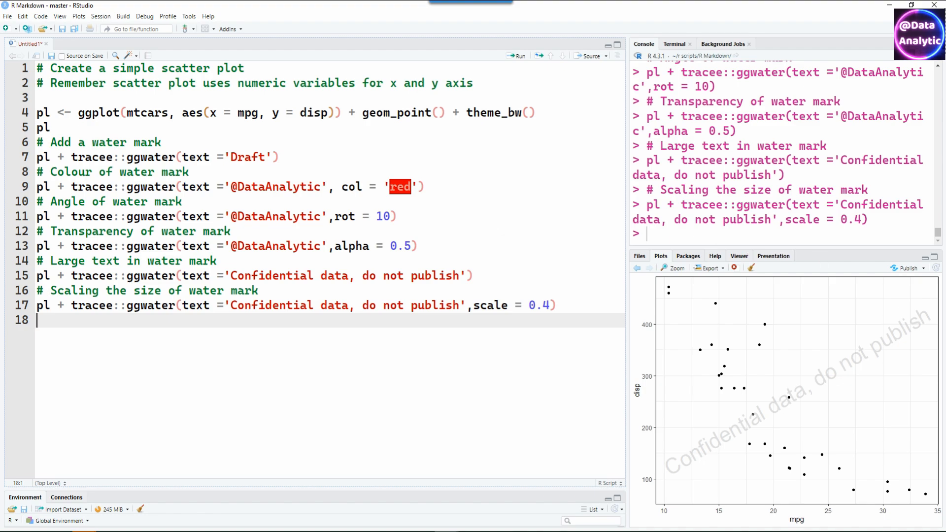